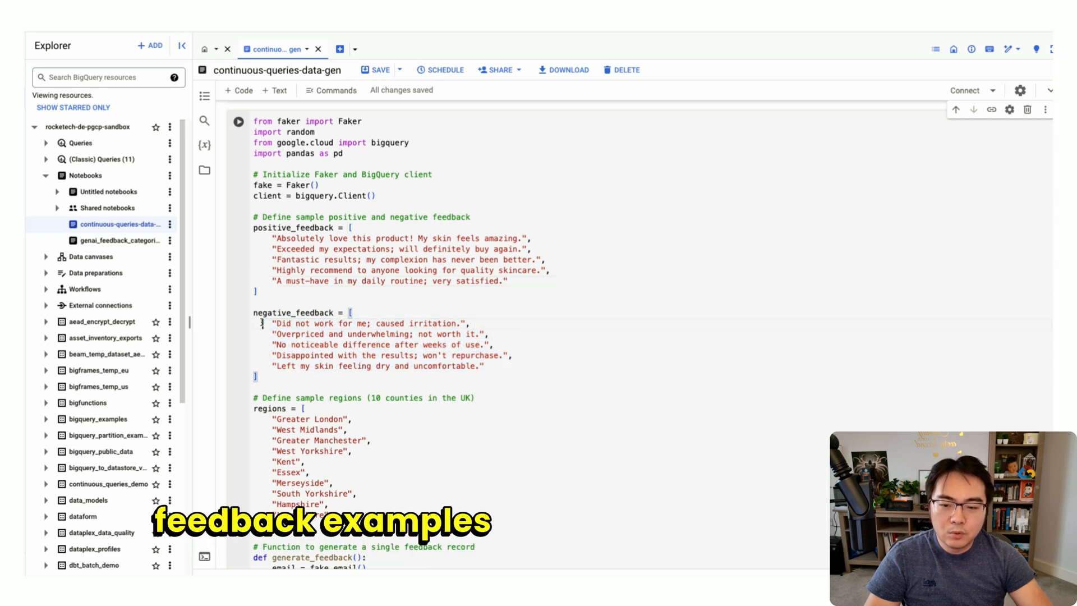
# Step: View the Kent customer_feedback rows ordered by Timestamp in the Results tab
pyautogui.scroll(-3)
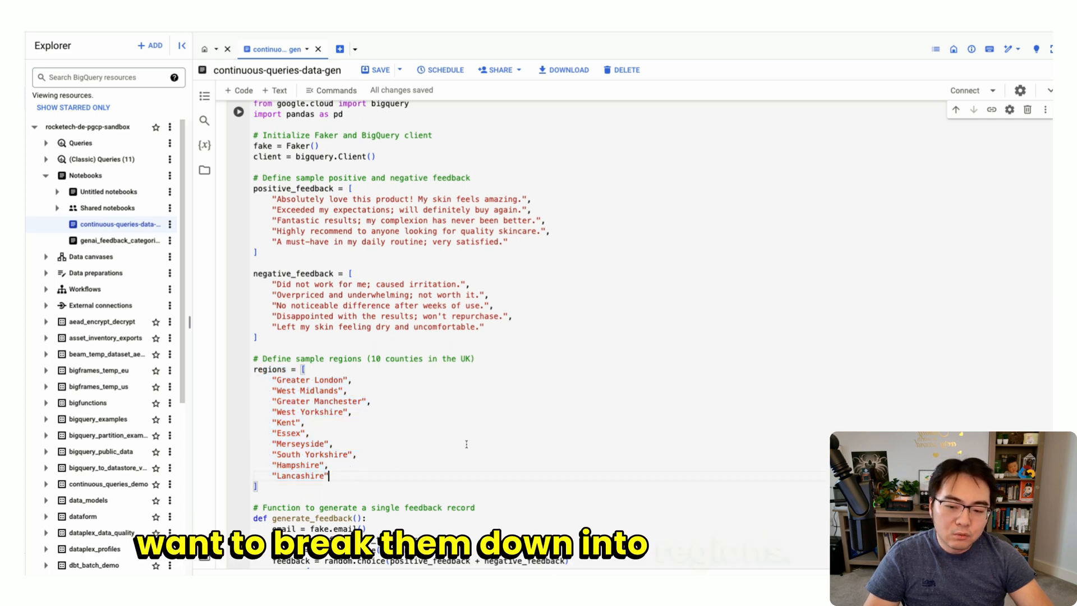
pyautogui.scroll(-3)
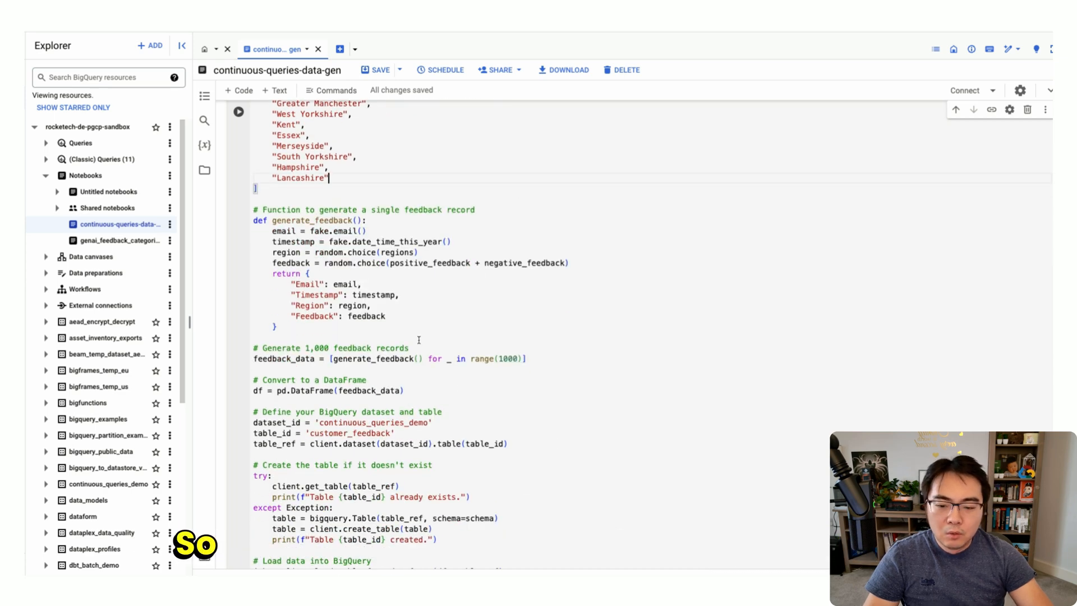
pyautogui.scroll(-3)
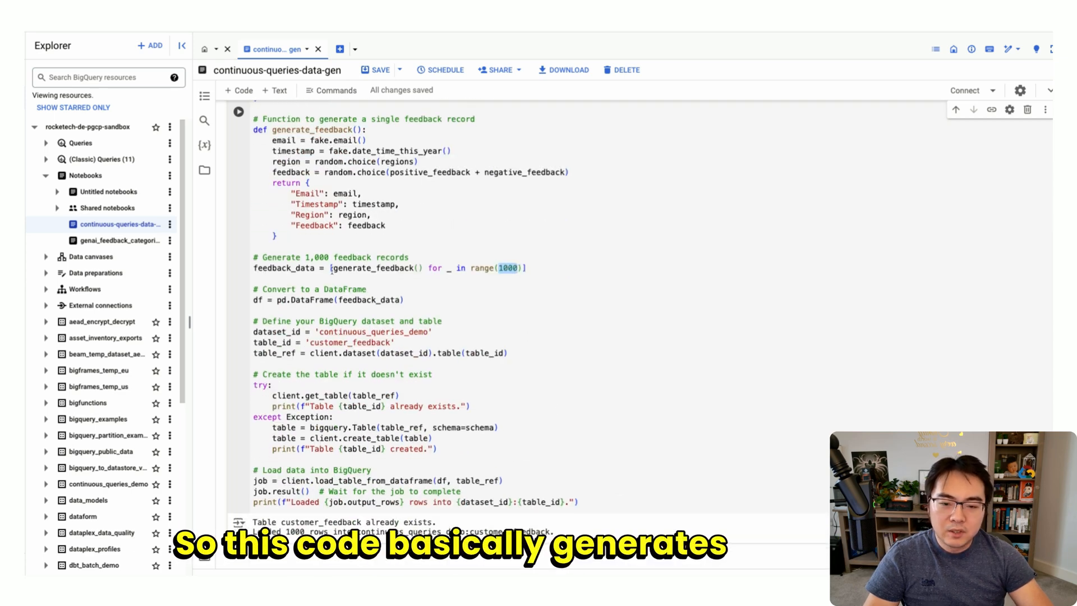
pyautogui.scroll(-3)
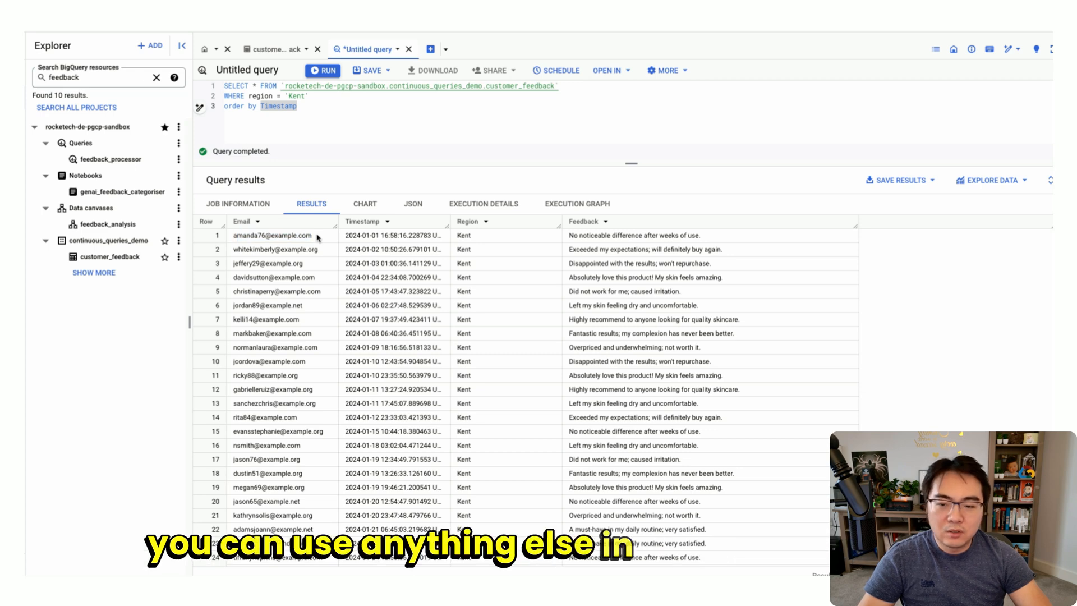
pyautogui.moveTo(336, 240)
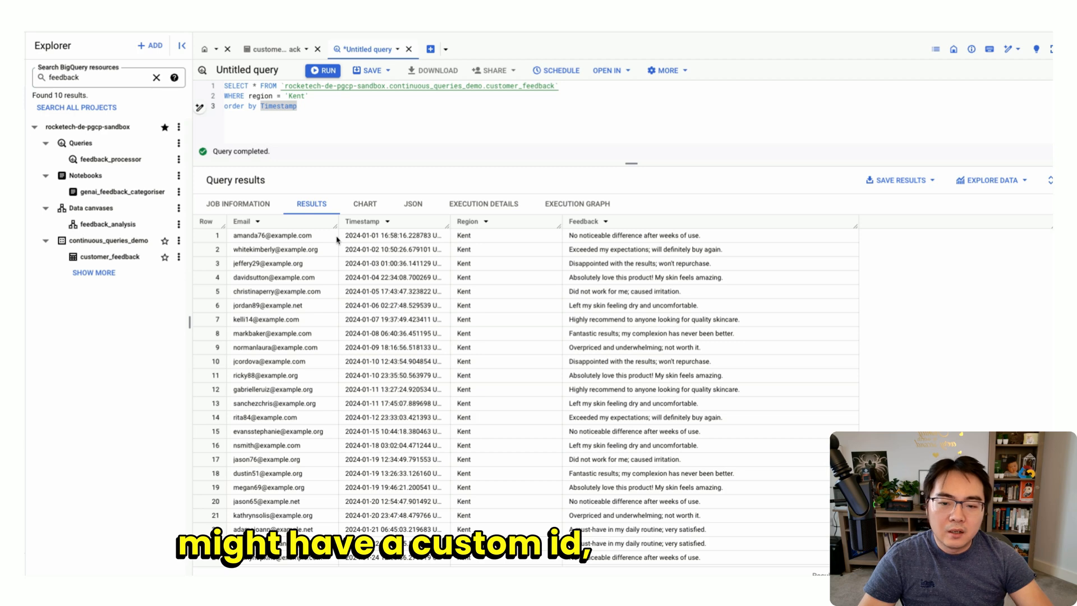
pyautogui.click(392, 235)
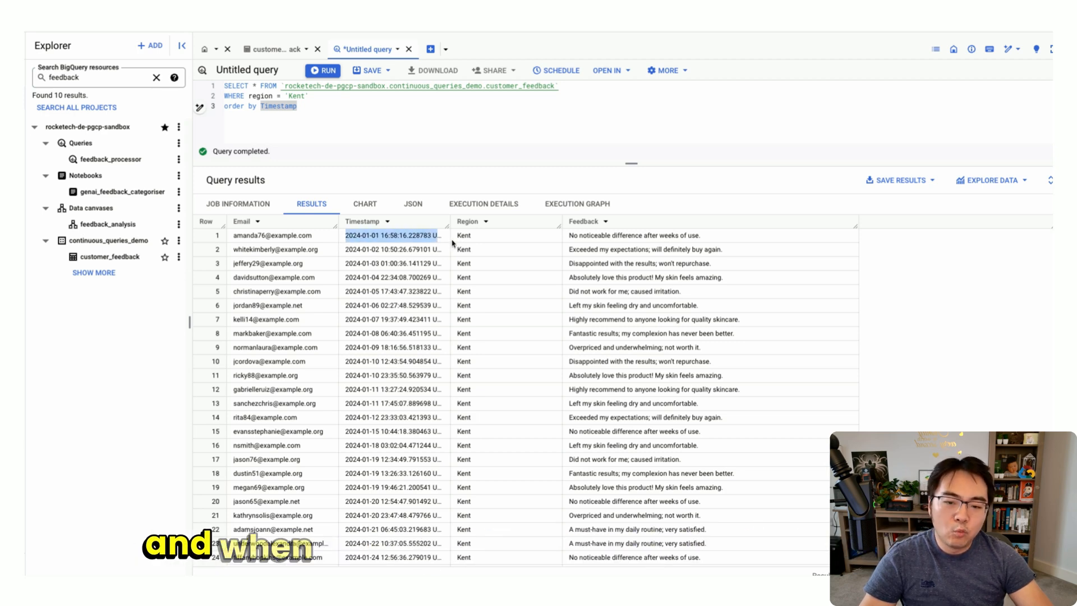
pyautogui.click(634, 235)
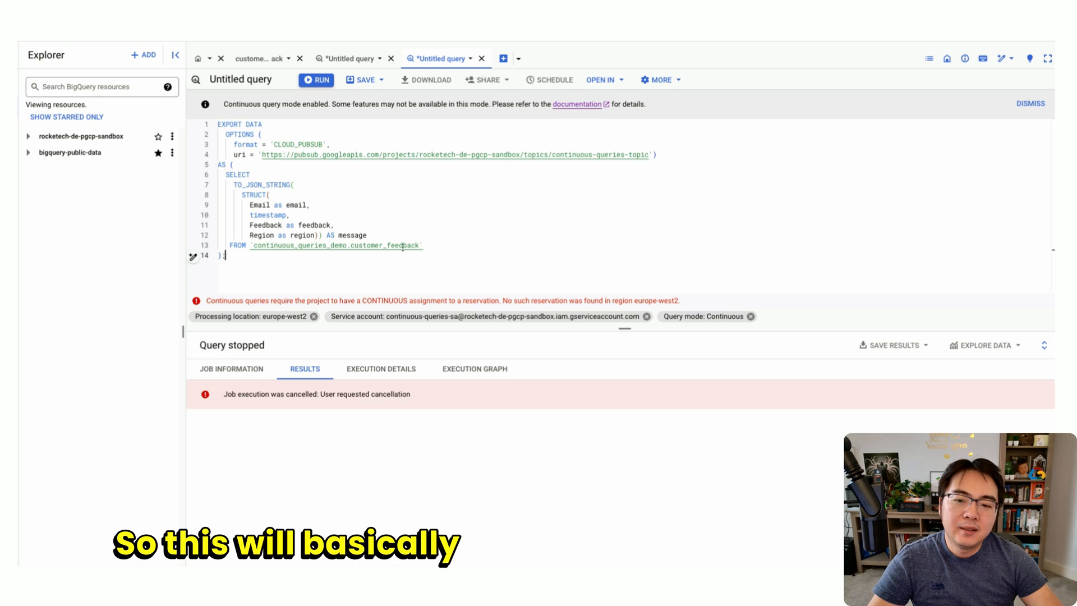
pyautogui.moveTo(337, 245)
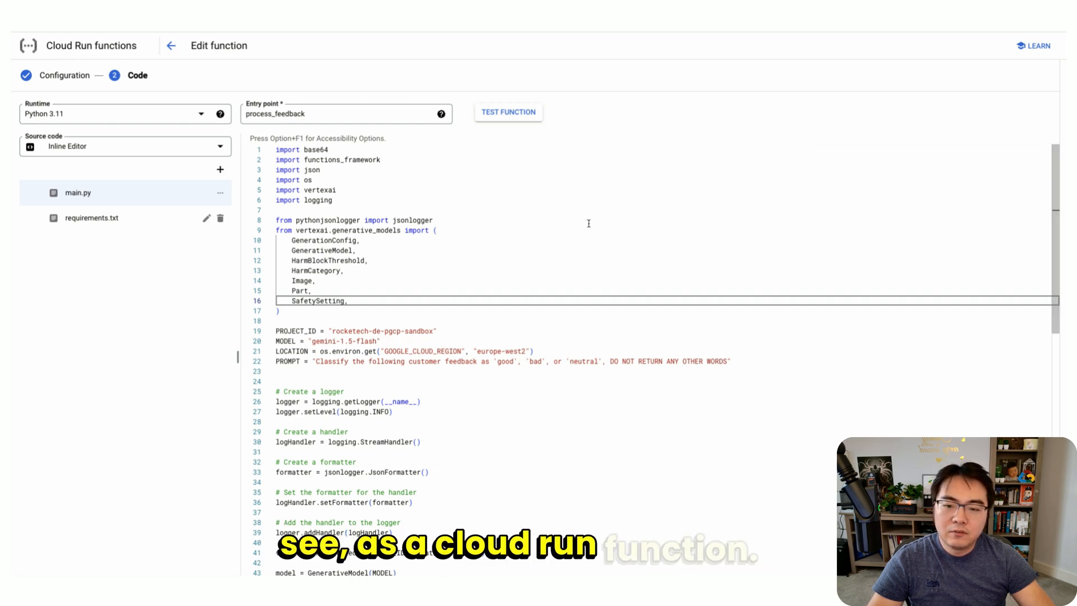
pyautogui.moveTo(443, 254)
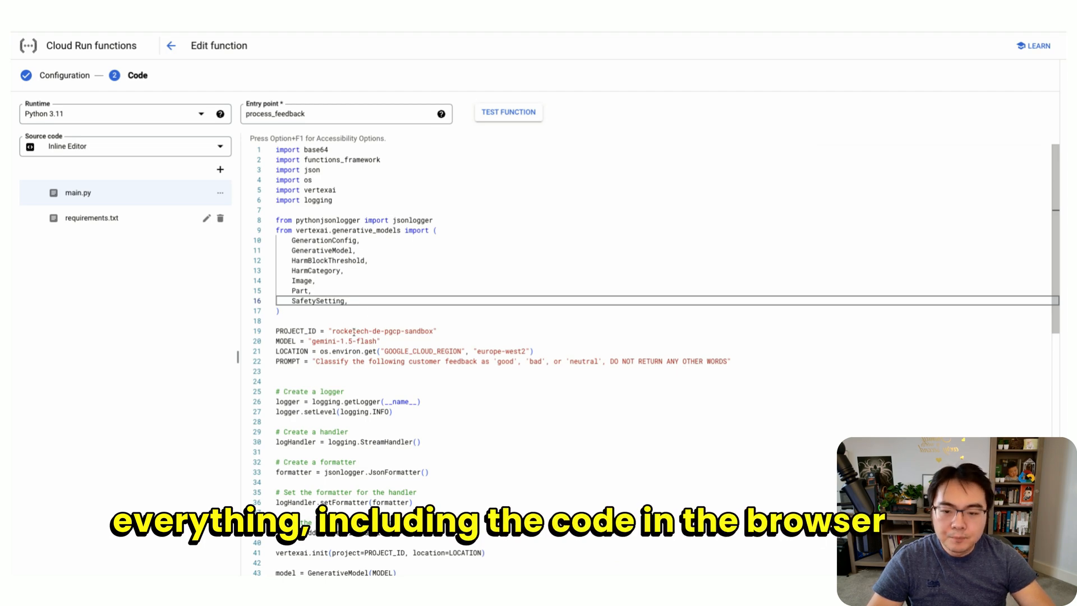
# Step: Scroll through main.py to review the gemini-1.5-flash good/bad/neutral classification prompt
pyautogui.scroll(-3)
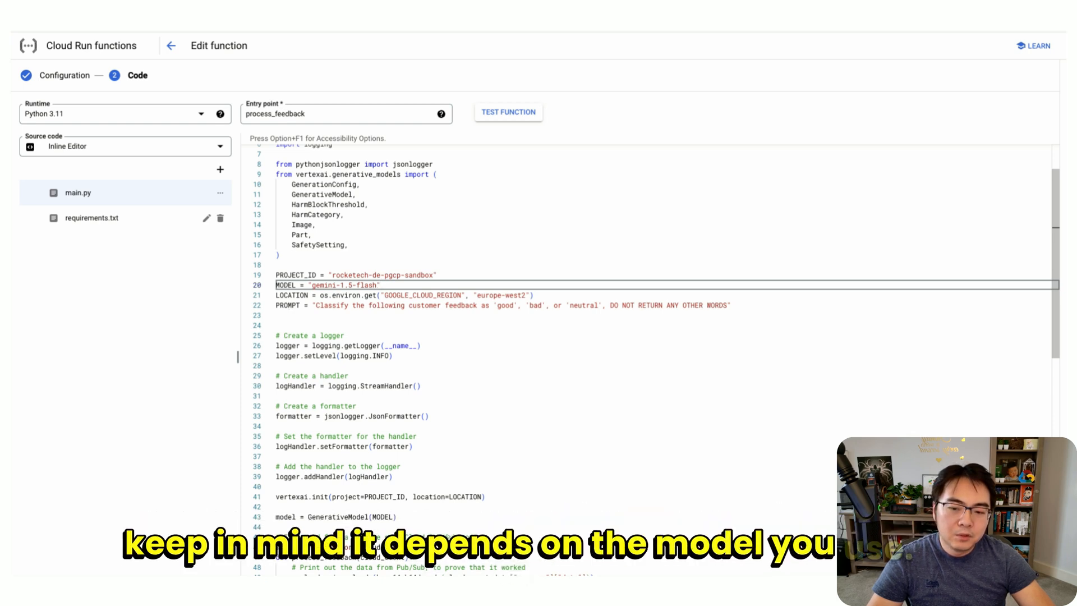
pyautogui.scroll(3)
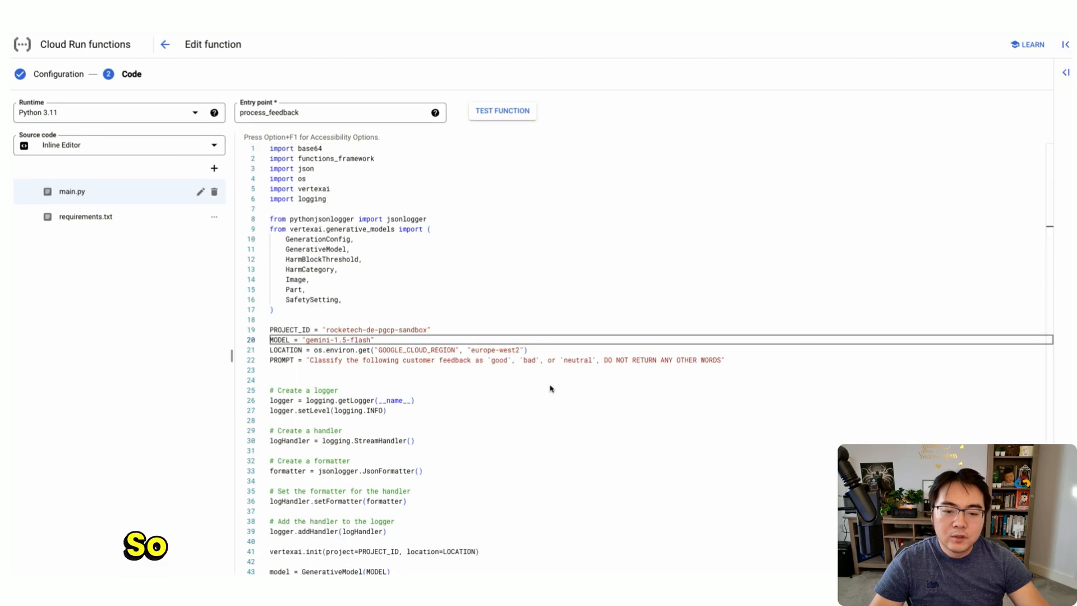
pyautogui.moveTo(522, 375)
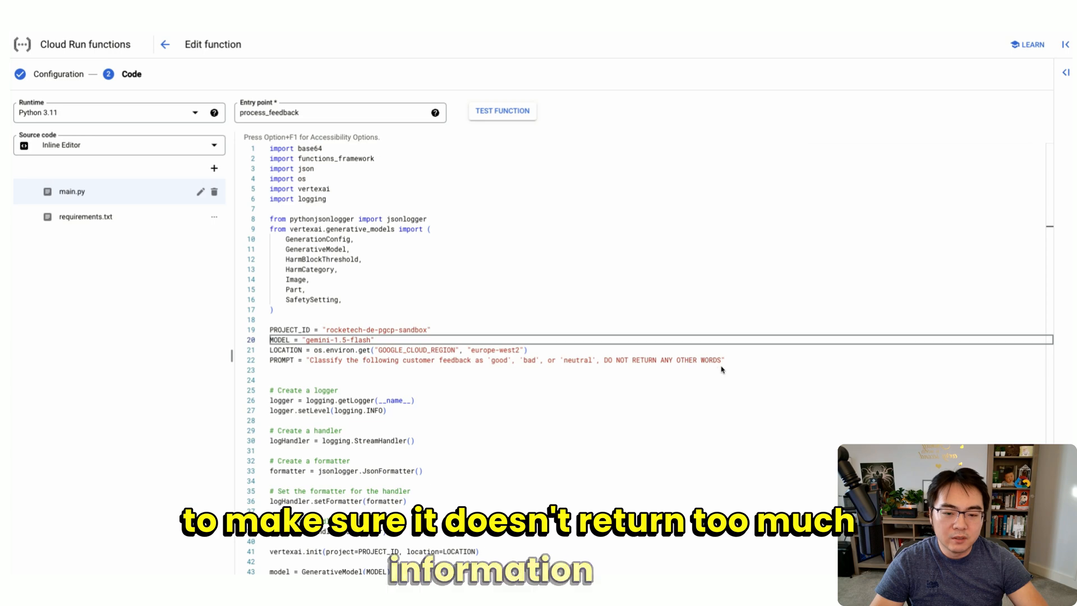
pyautogui.moveTo(542, 373)
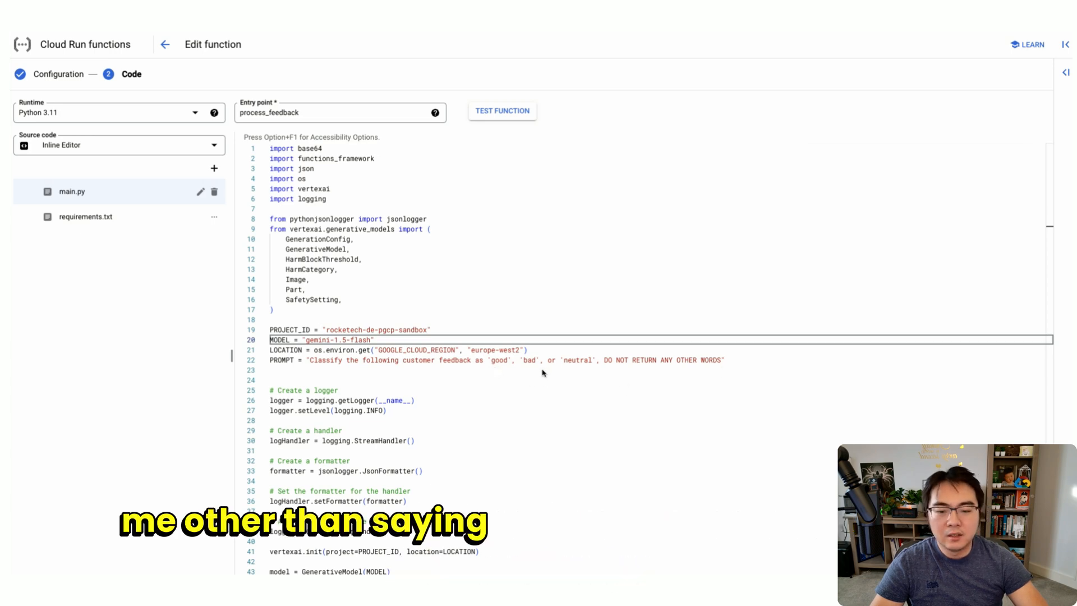
# Step: Scroll to the process_feedback handler that logs region and feedback_category
pyautogui.scroll(-3)
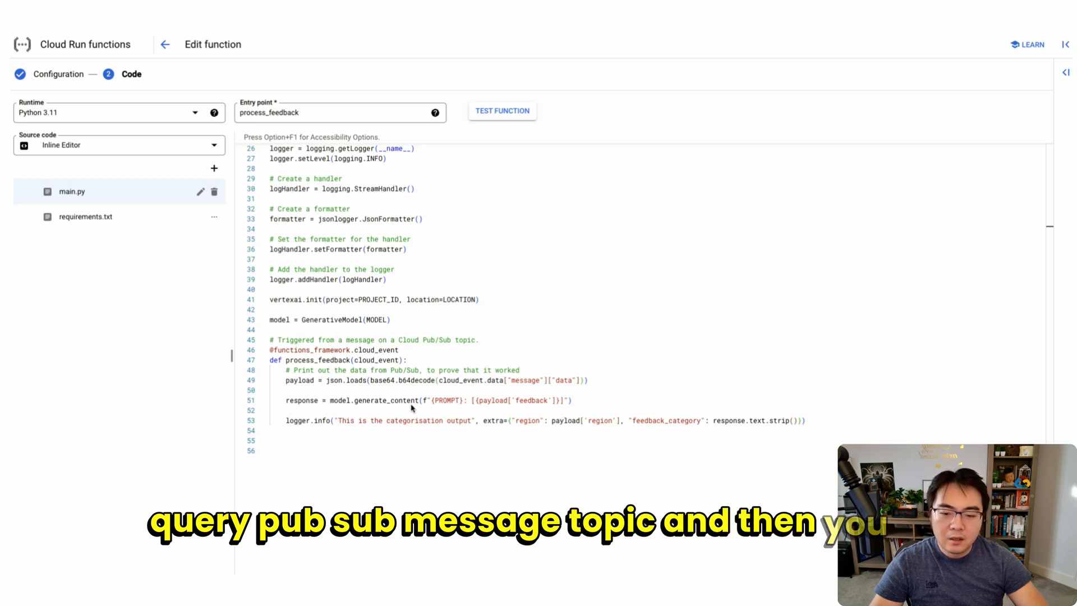
pyautogui.moveTo(529, 410)
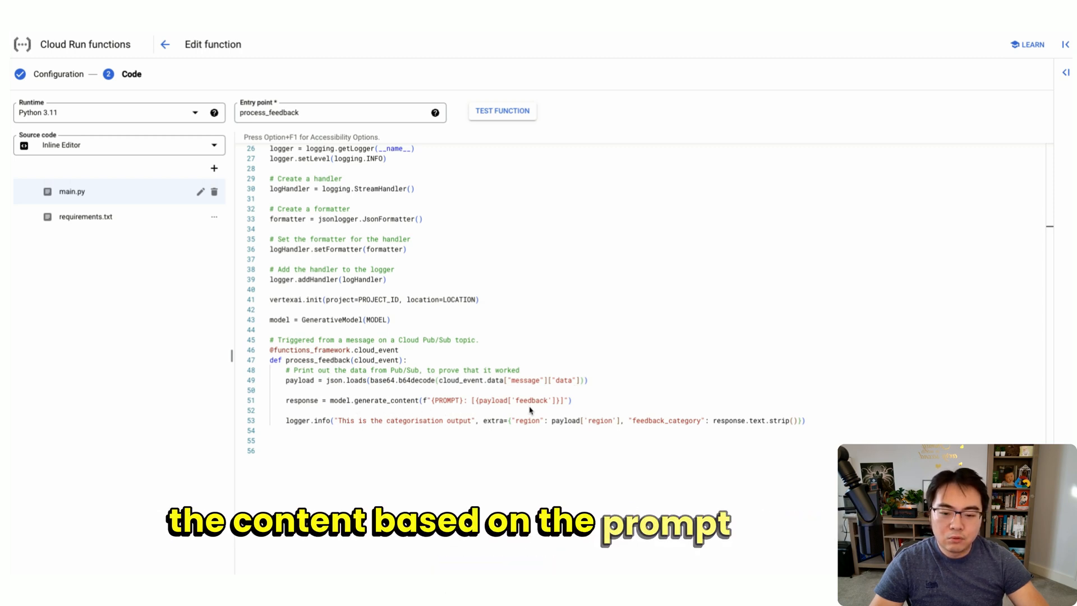
pyautogui.moveTo(539, 404)
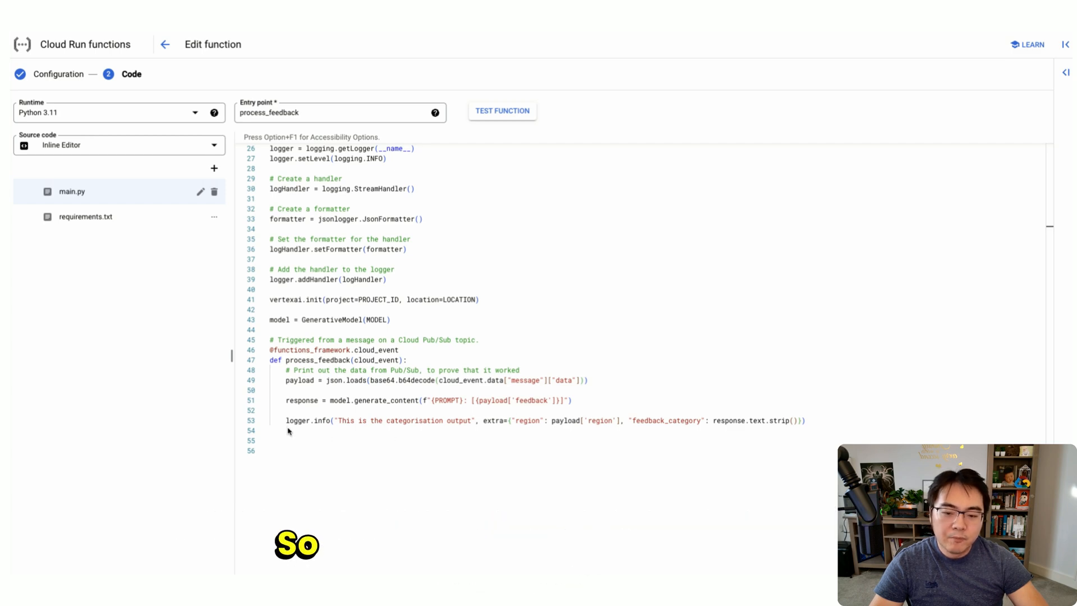
pyautogui.moveTo(335, 429)
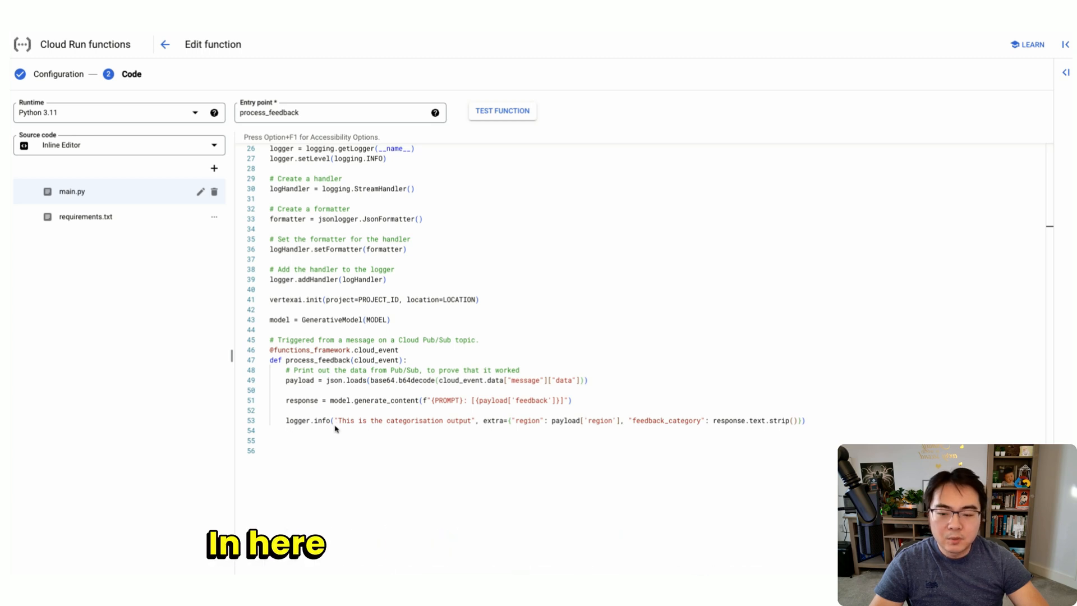
pyautogui.moveTo(528, 428)
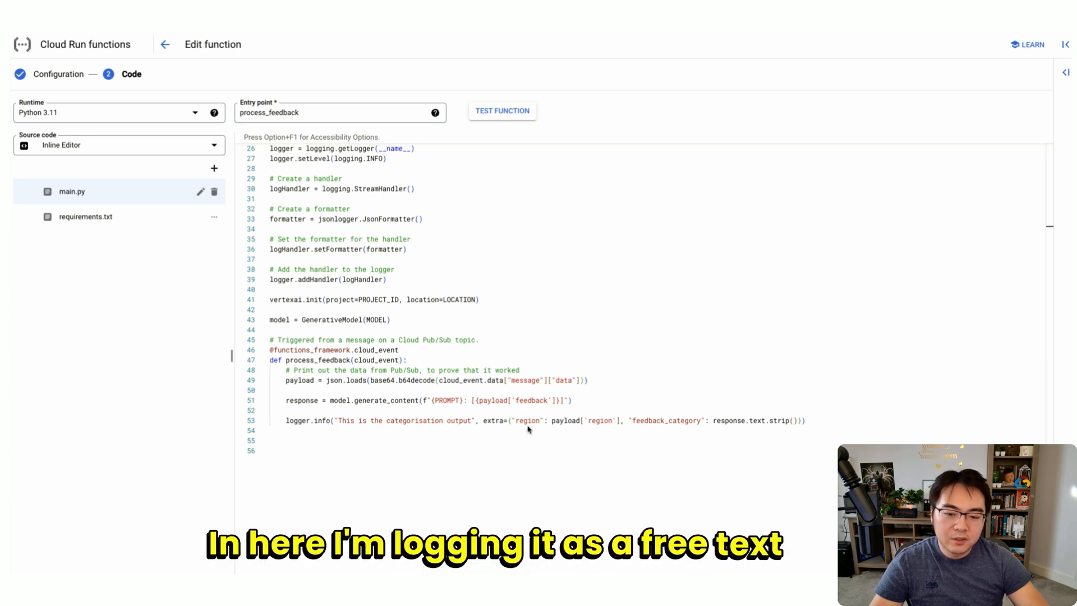
pyautogui.moveTo(588, 426)
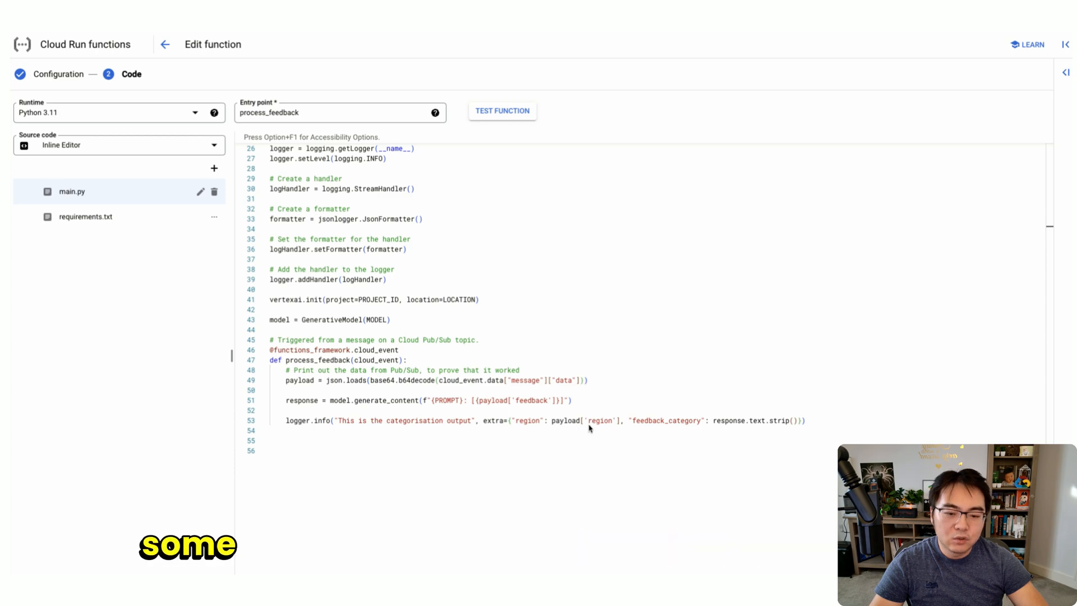
pyautogui.moveTo(618, 428)
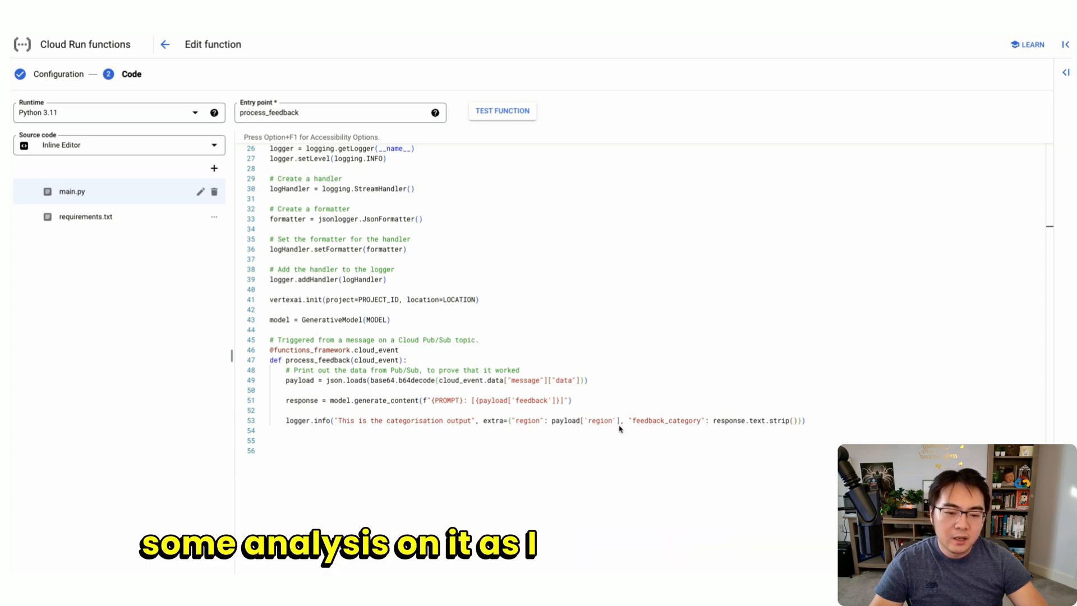
pyautogui.moveTo(776, 428)
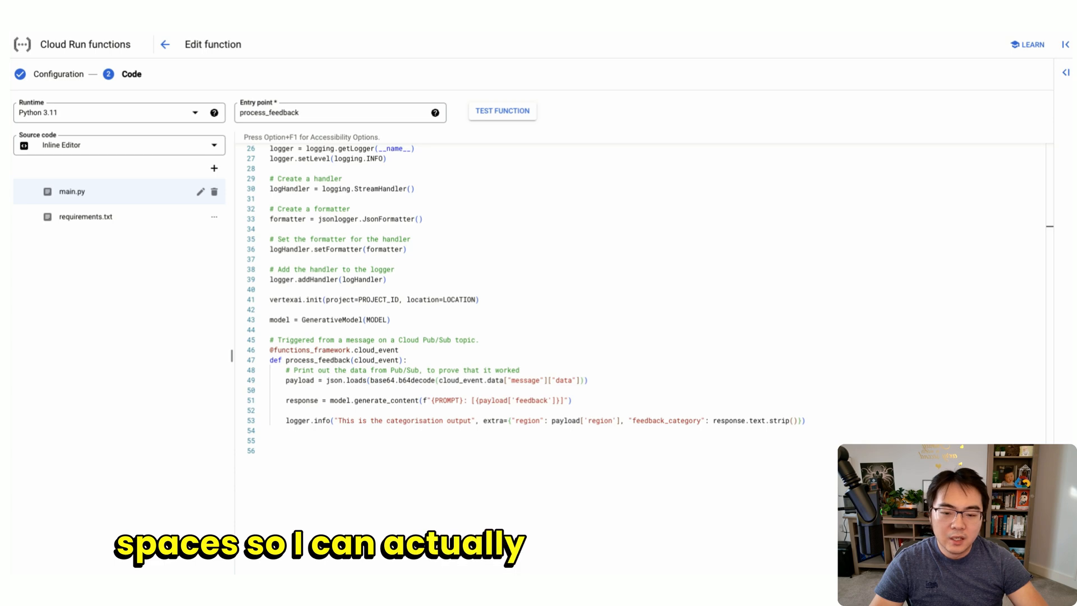
pyautogui.moveTo(417, 459)
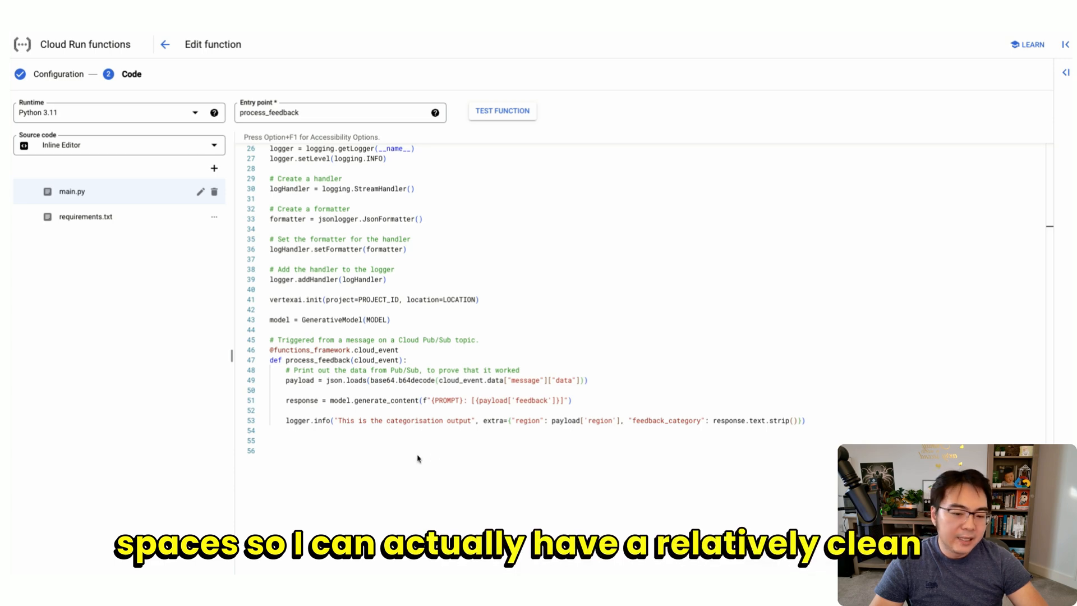
pyautogui.moveTo(131, 239)
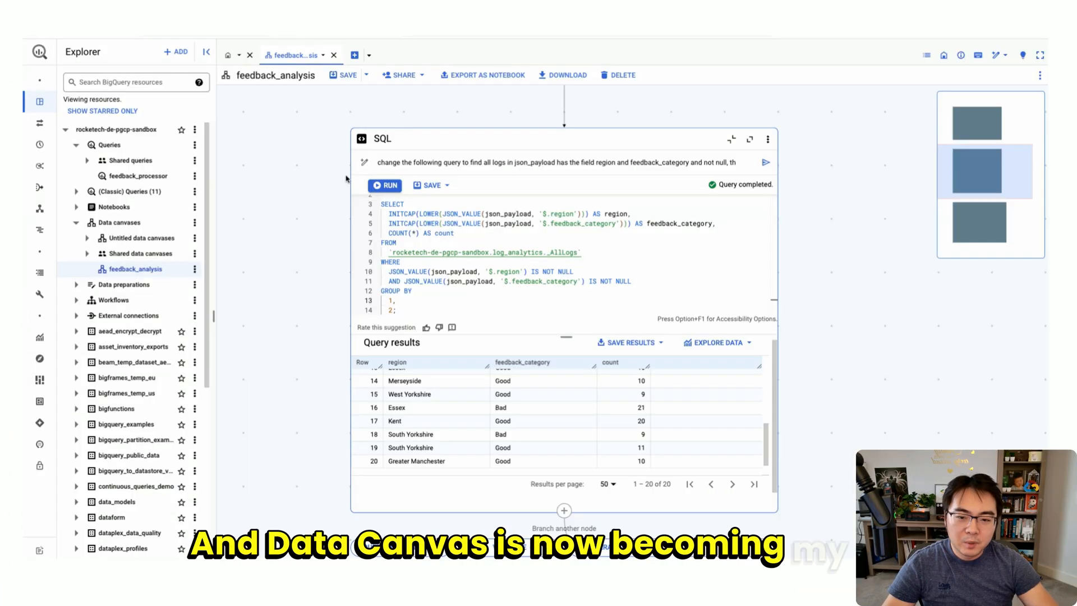
pyautogui.moveTo(503, 172)
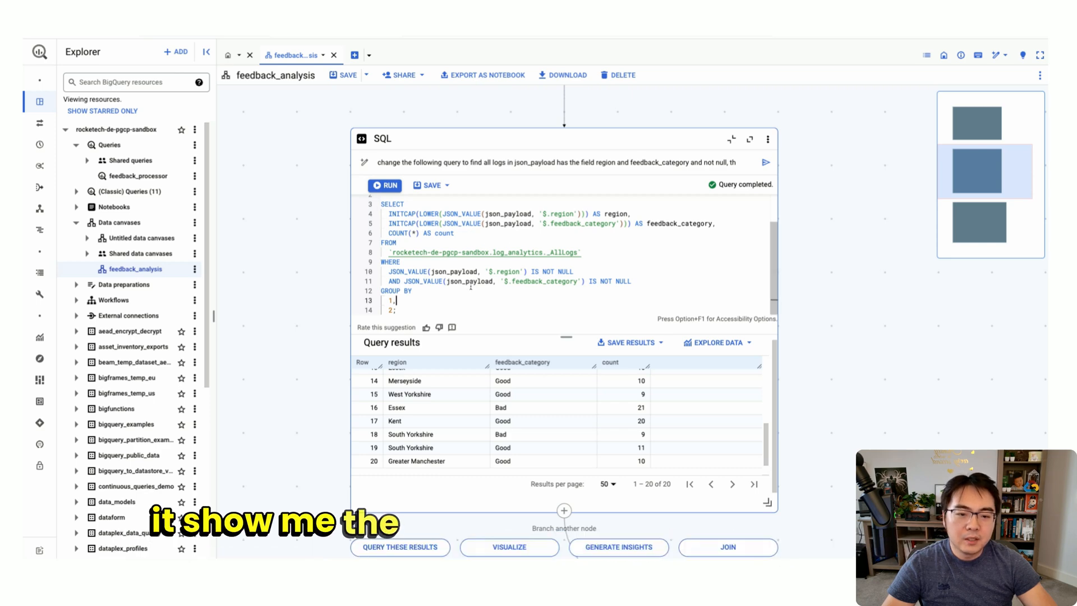
# Step: Scroll to the canvas SQL node grouping AllLogs by region and feedback_category
pyautogui.scroll(3)
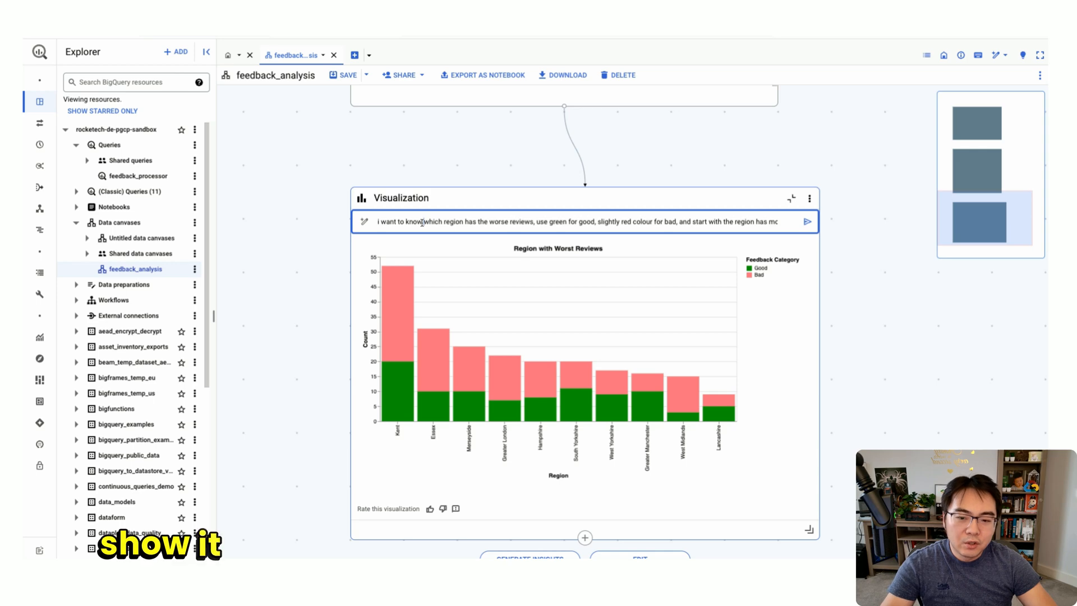
pyautogui.moveTo(712, 257)
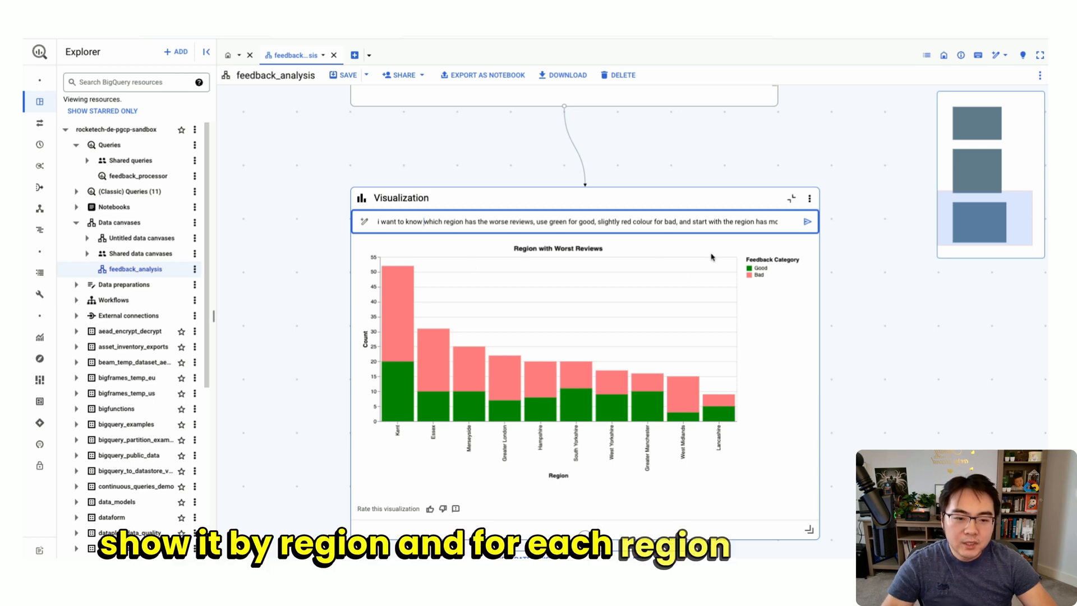
pyautogui.moveTo(408, 405)
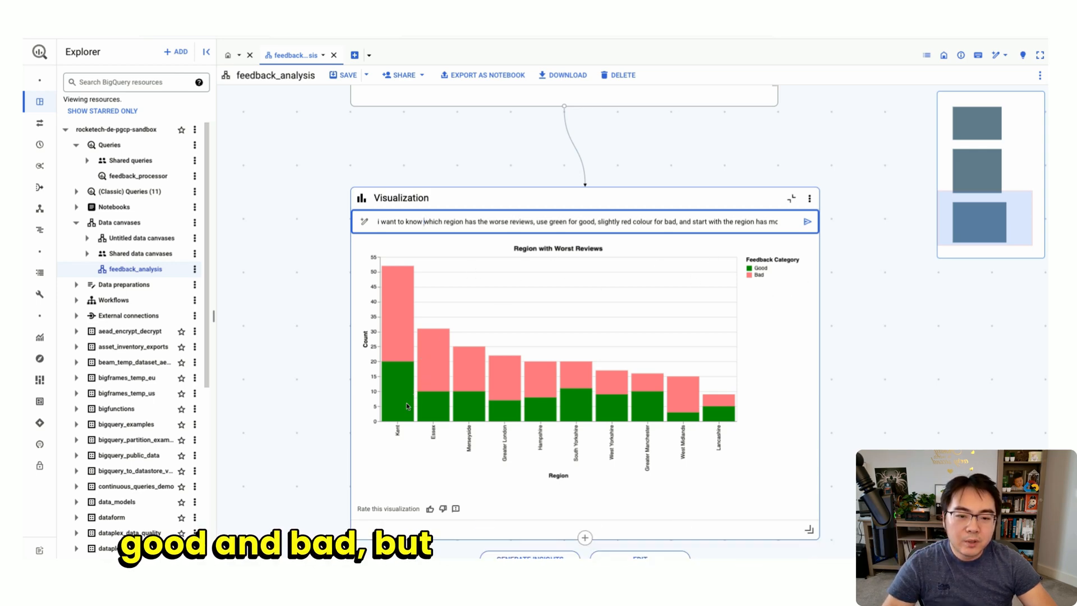
pyautogui.moveTo(739, 257)
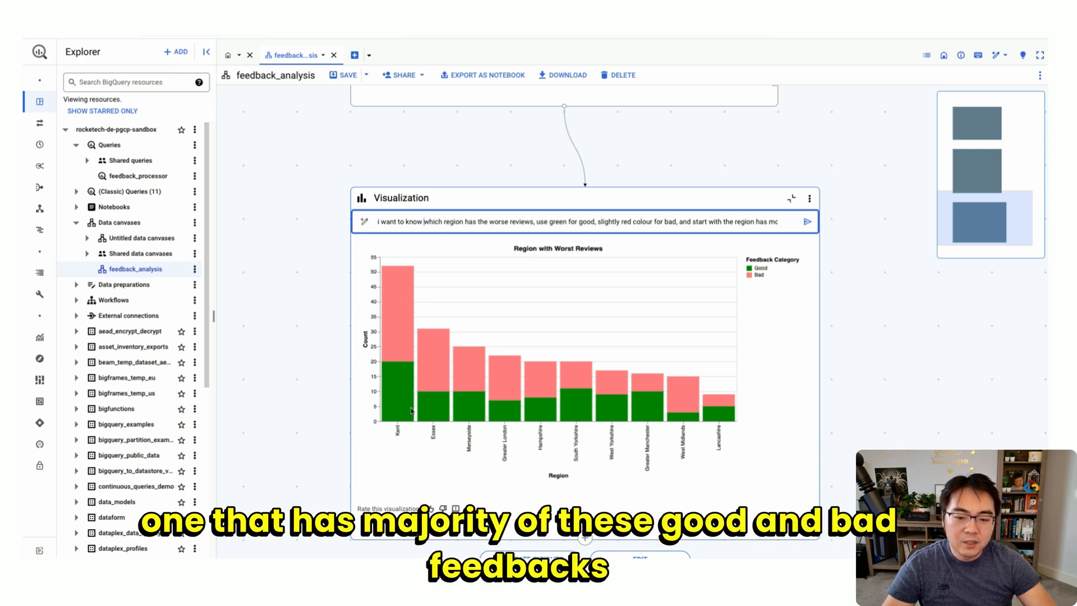
pyautogui.moveTo(744, 259)
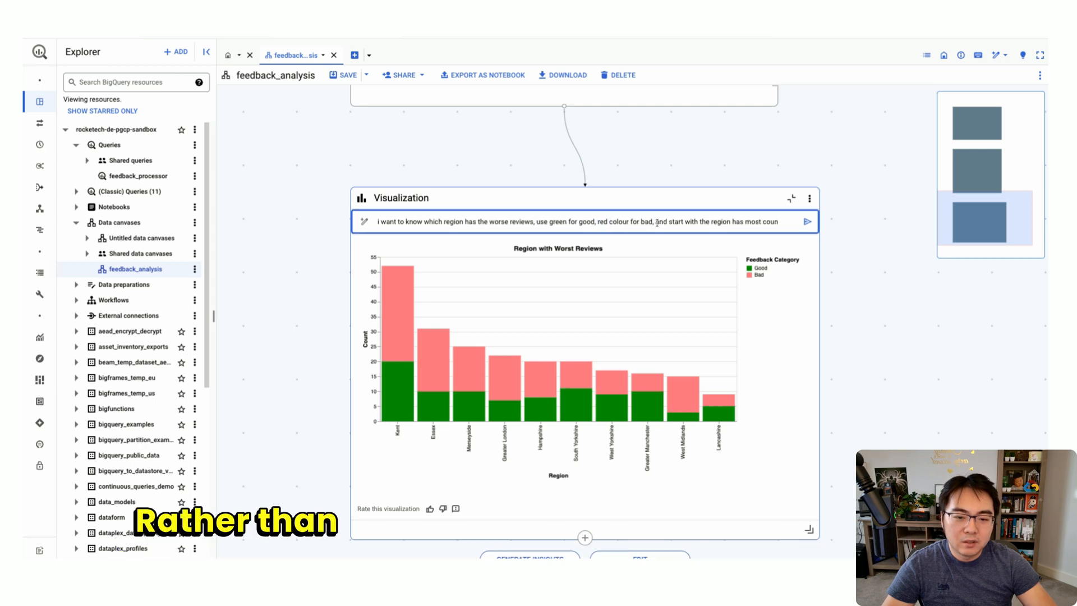
# Step: Edit the chart prompt's colour request from 'slightly red' to 'red'
pyautogui.click(807, 221)
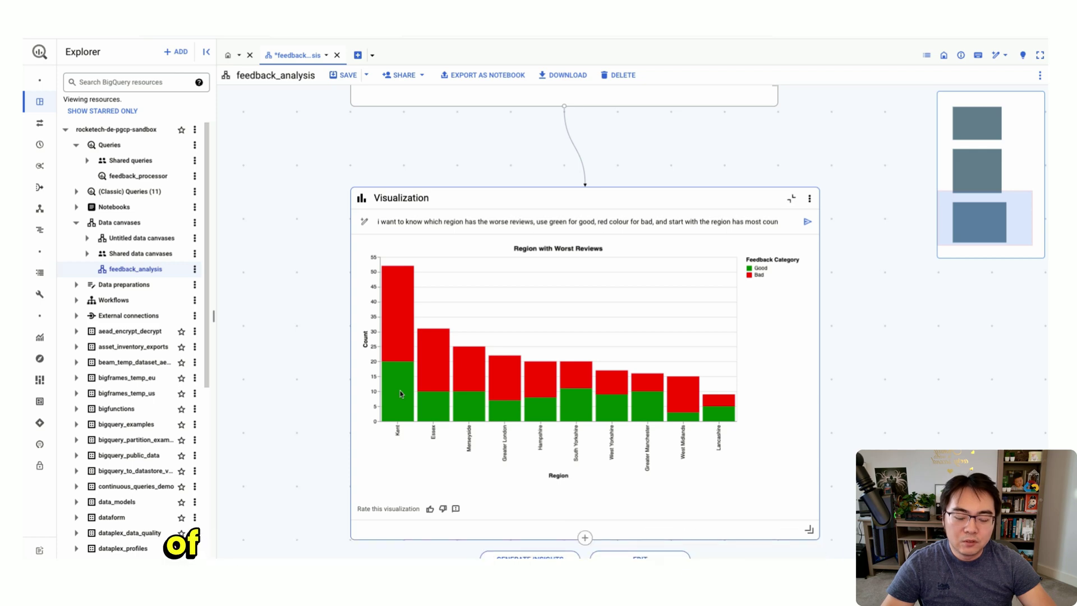
pyautogui.moveTo(720, 416)
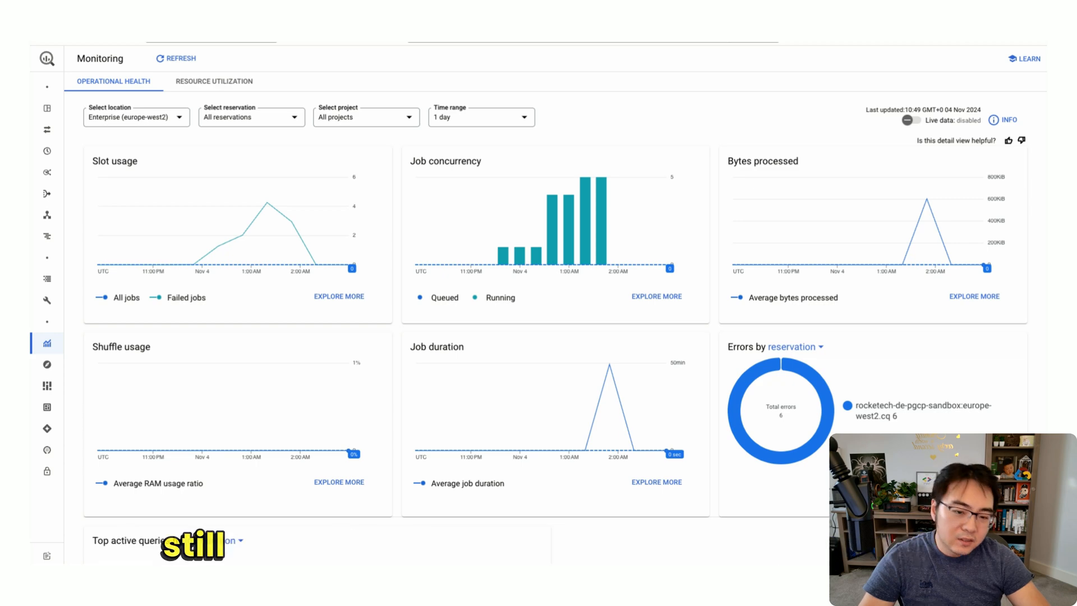
pyautogui.moveTo(588, 123)
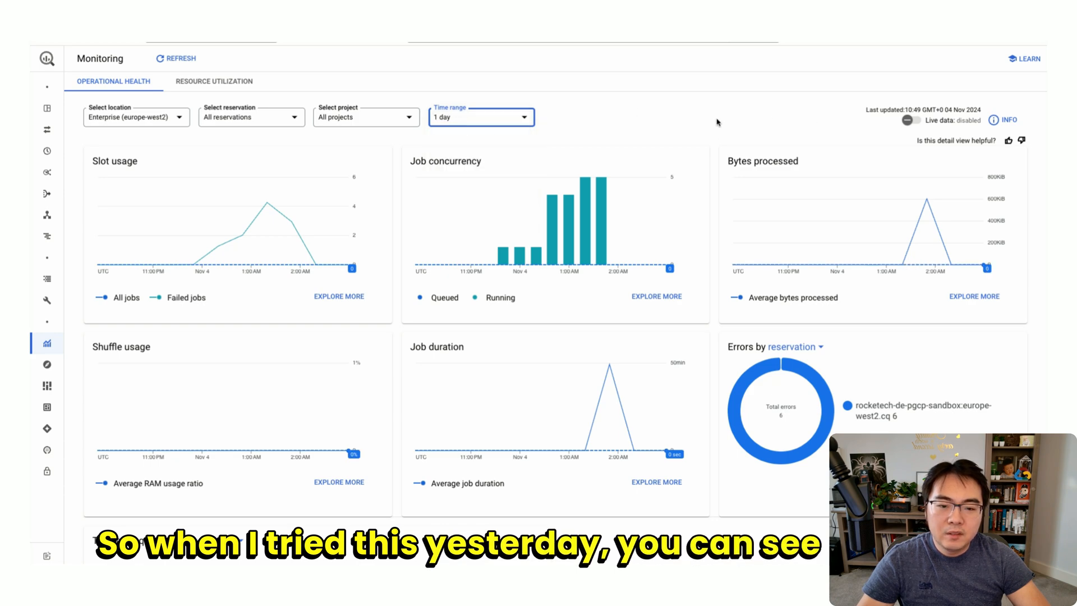
pyautogui.moveTo(601, 227)
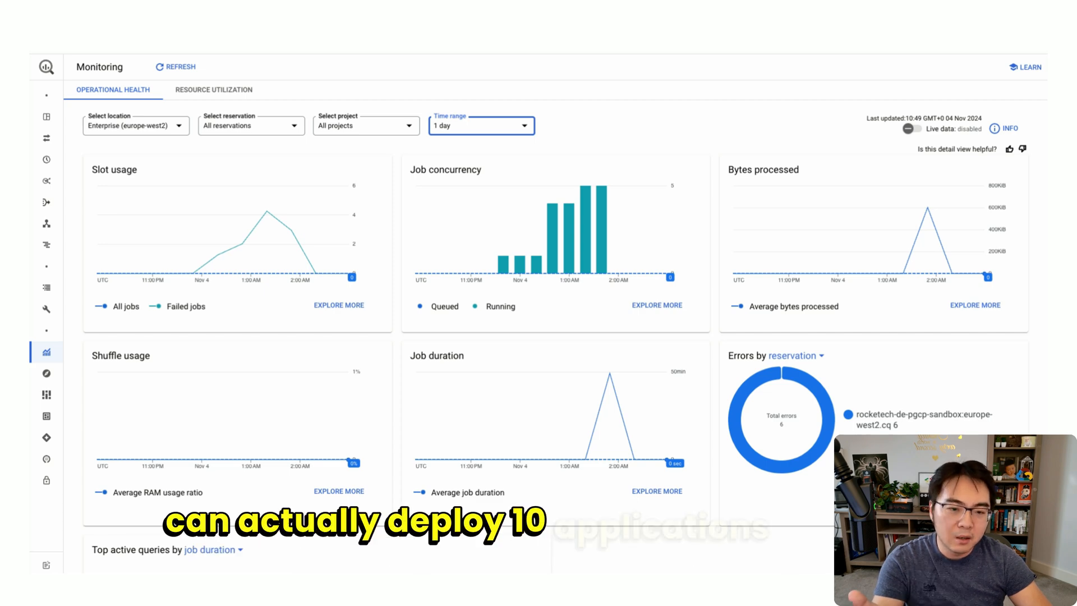
pyautogui.moveTo(698, 122)
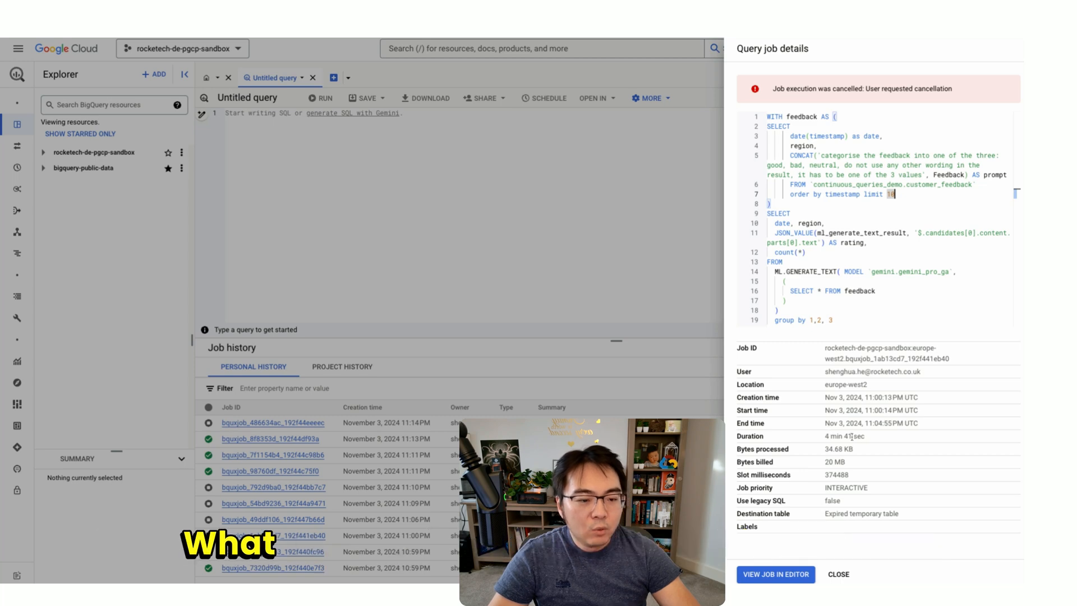
# Step: Open the cancelled ML.GENERATE_TEXT job's Query job details from Personal history
pyautogui.doubleClick(845, 437)
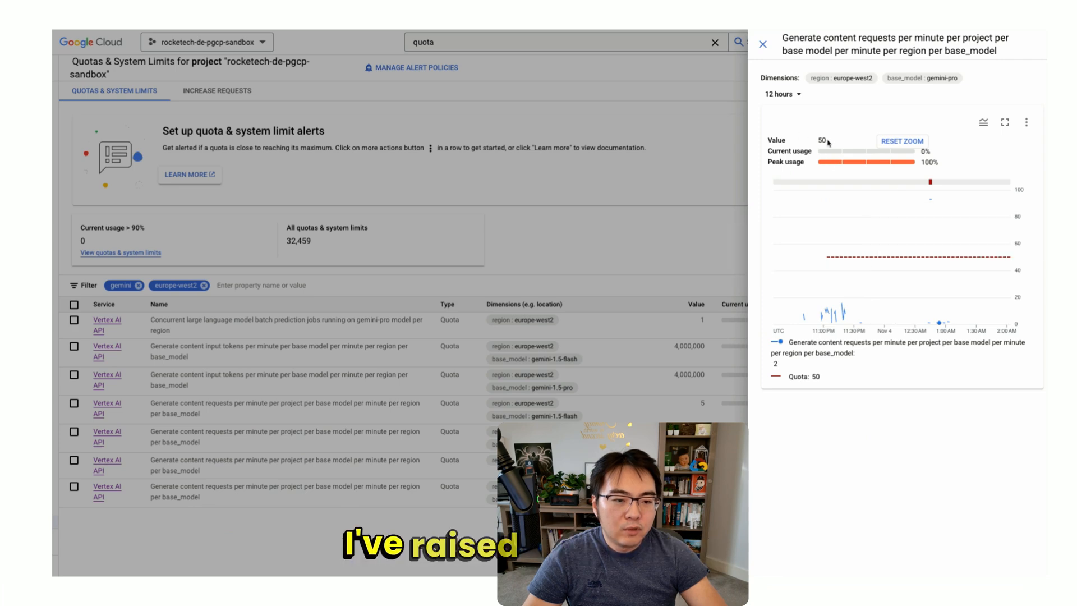
pyautogui.moveTo(831, 313)
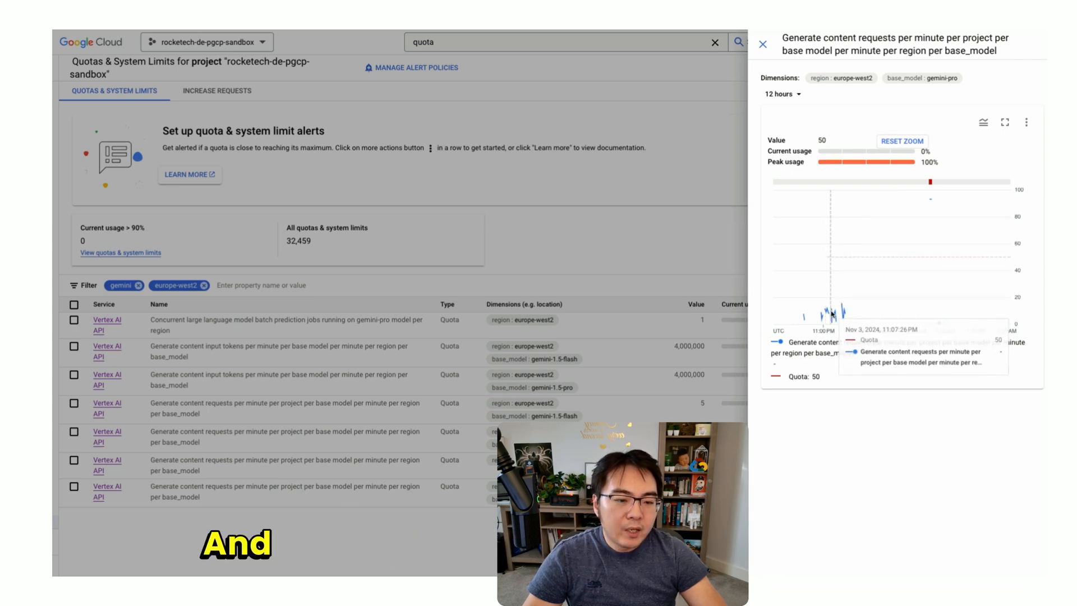
pyautogui.moveTo(847, 259)
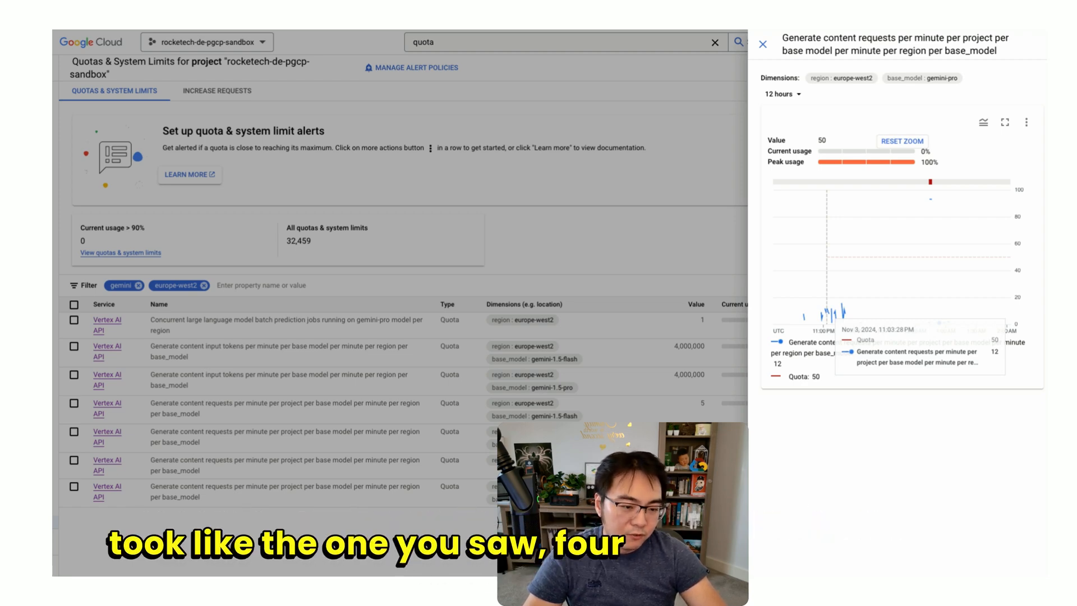
pyautogui.moveTo(839, 316)
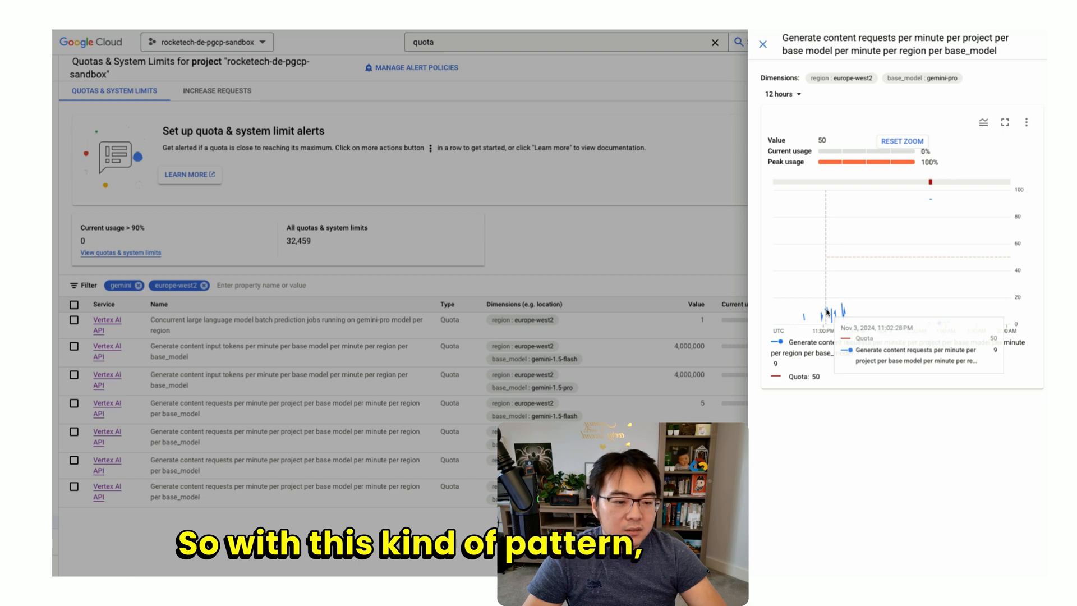
pyautogui.moveTo(832, 312)
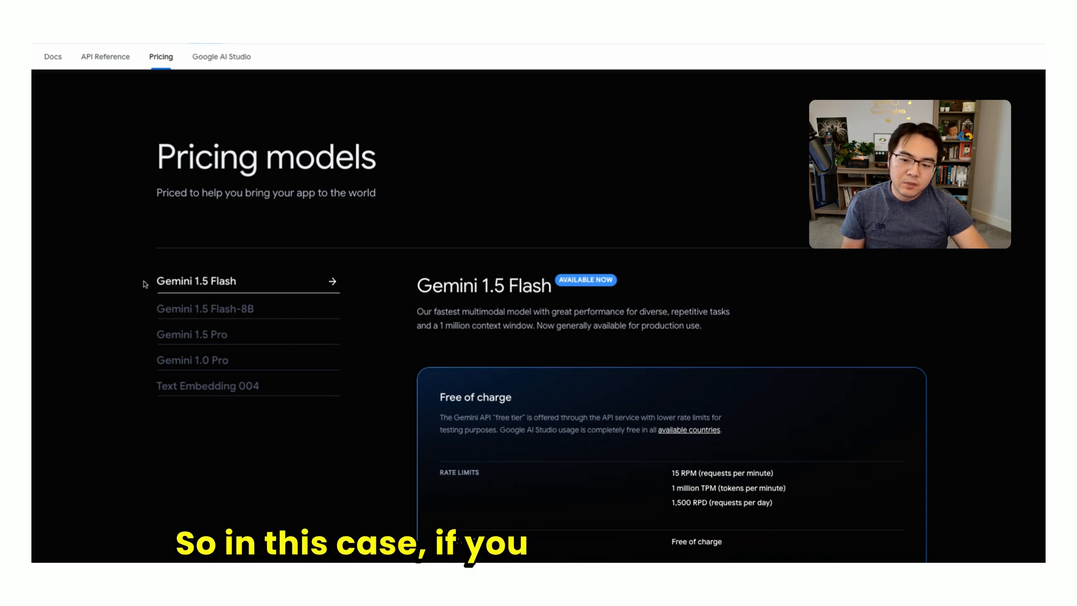
pyautogui.moveTo(961, 264)
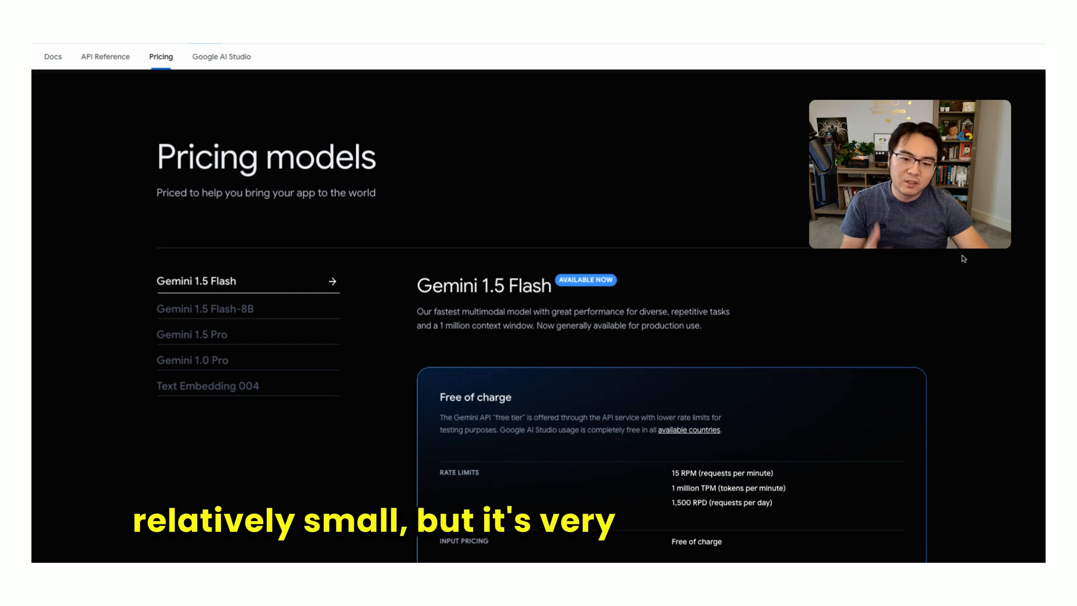
# Step: Scroll past the free tier to Gemini 1.5 Flash pay-as-you-go pricing ($0.075/million input tokens)
pyautogui.scroll(-3)
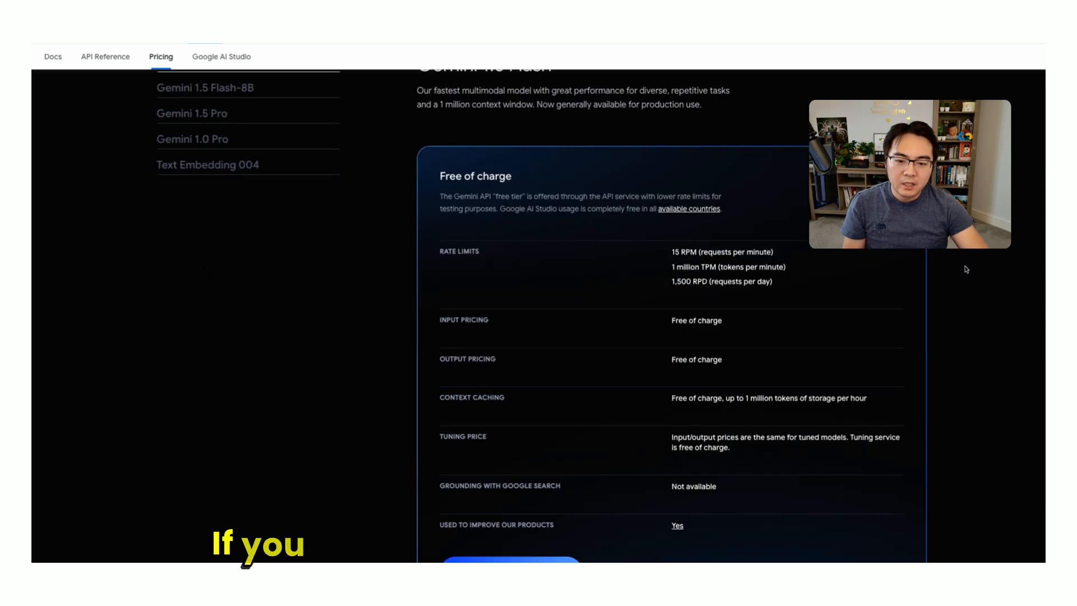
pyautogui.scroll(-3)
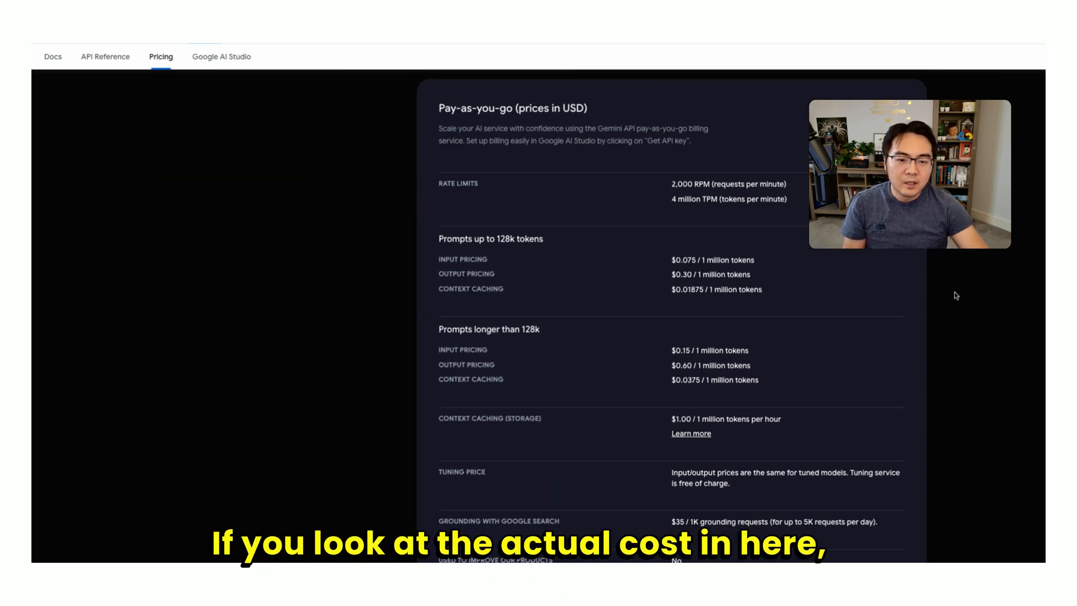